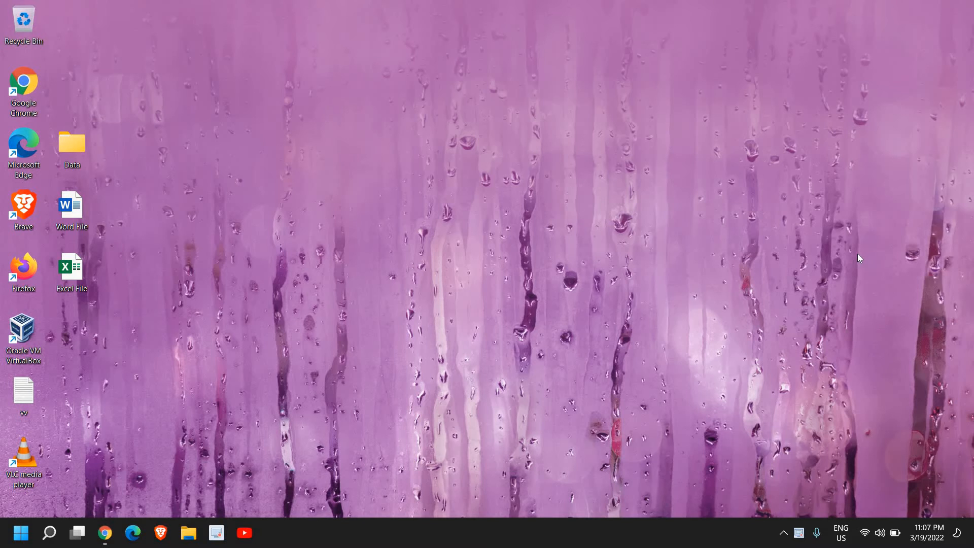
{"action": "mouse_move", "coordinate": [840, 261]}
{"action": "type", "text": "co"}
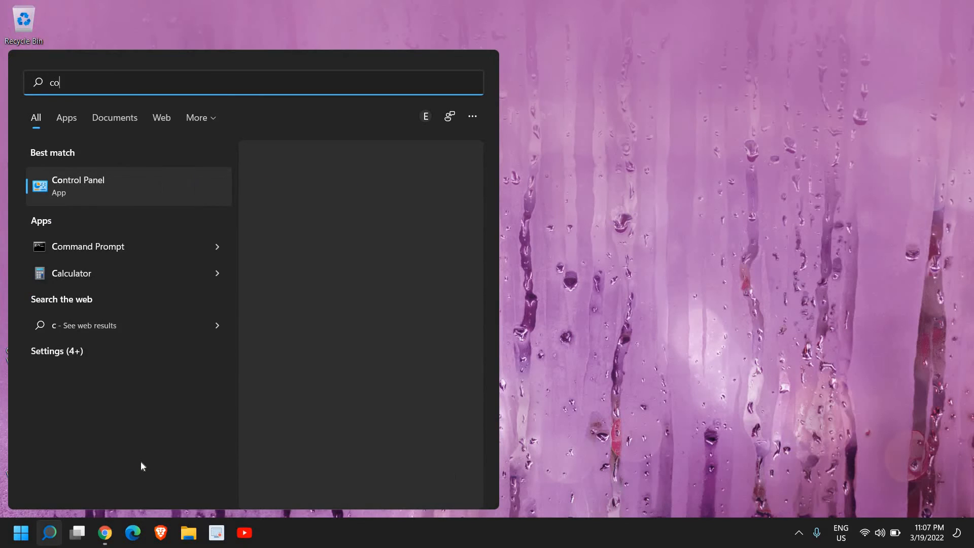
Launch Control Panel from the Start search and keep View by set to Category.
{"action": "type", "text": "ntr"}
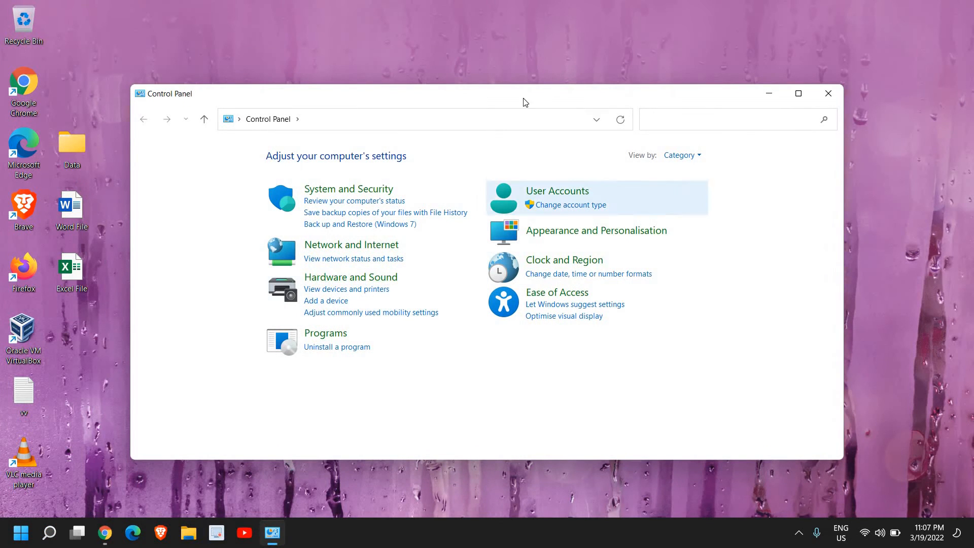
{"action": "left_click", "coordinate": [733, 118]}
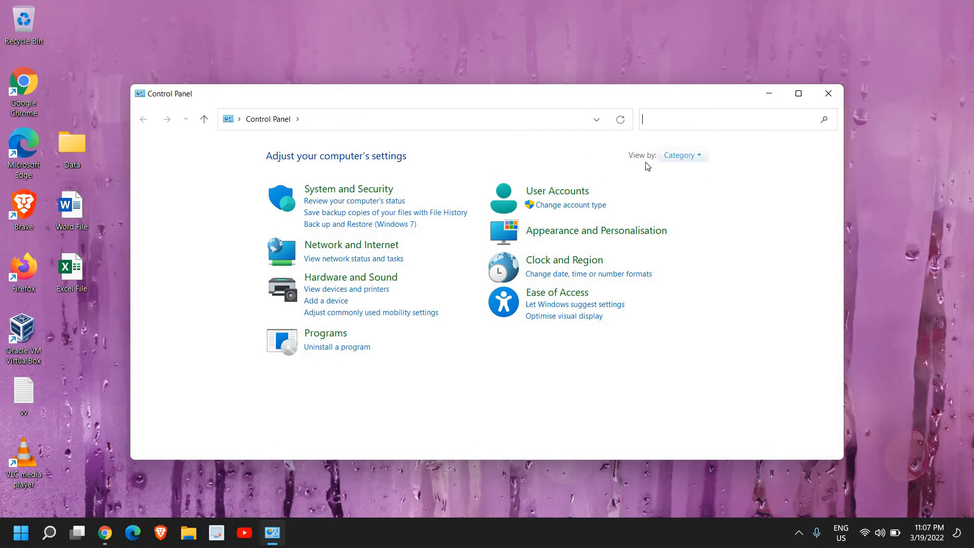
{"action": "left_click", "coordinate": [681, 154]}
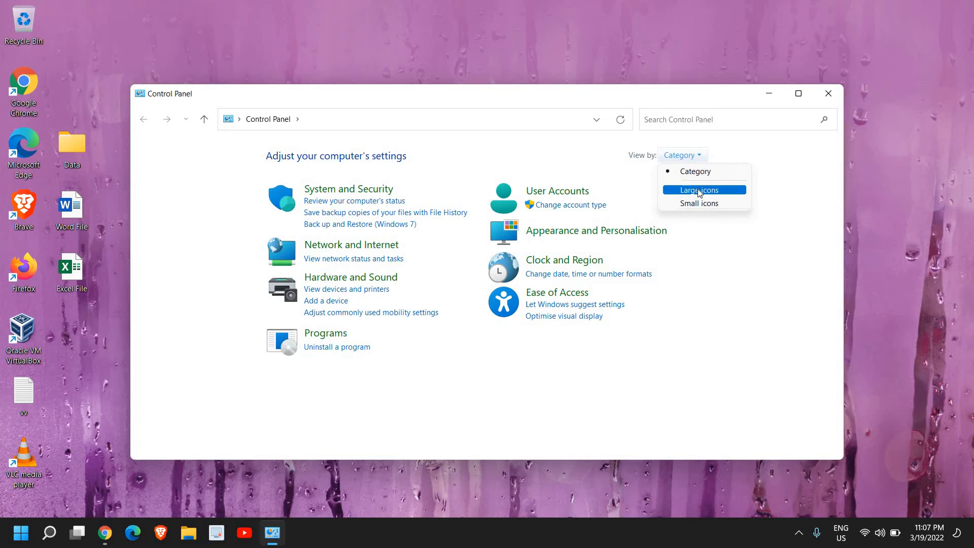
{"action": "left_click", "coordinate": [700, 190]}
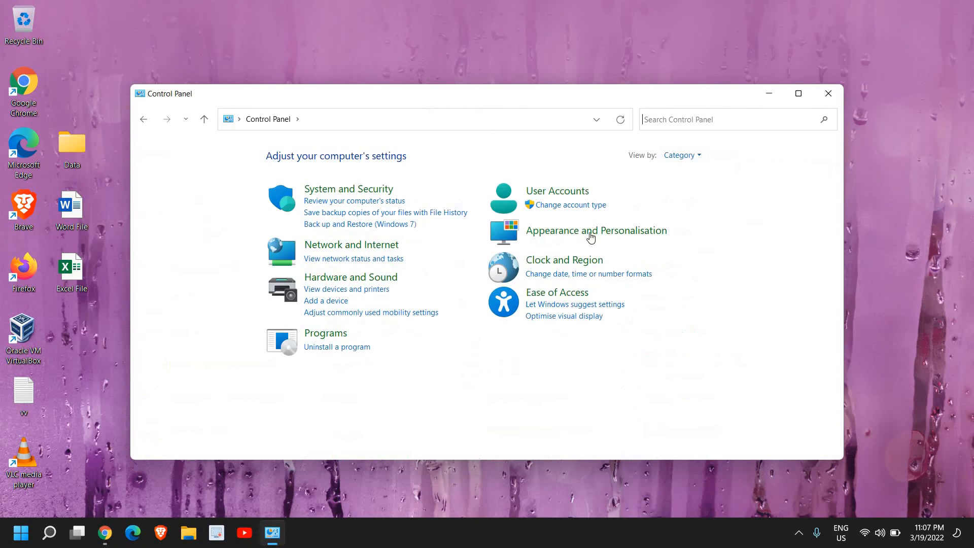
{"action": "mouse_move", "coordinate": [351, 245]}
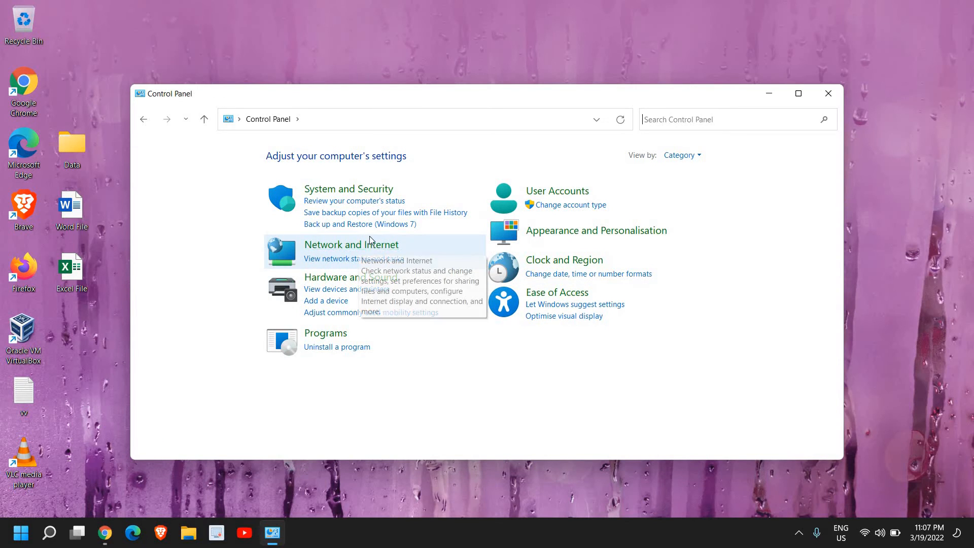
{"action": "mouse_move", "coordinate": [351, 245]}
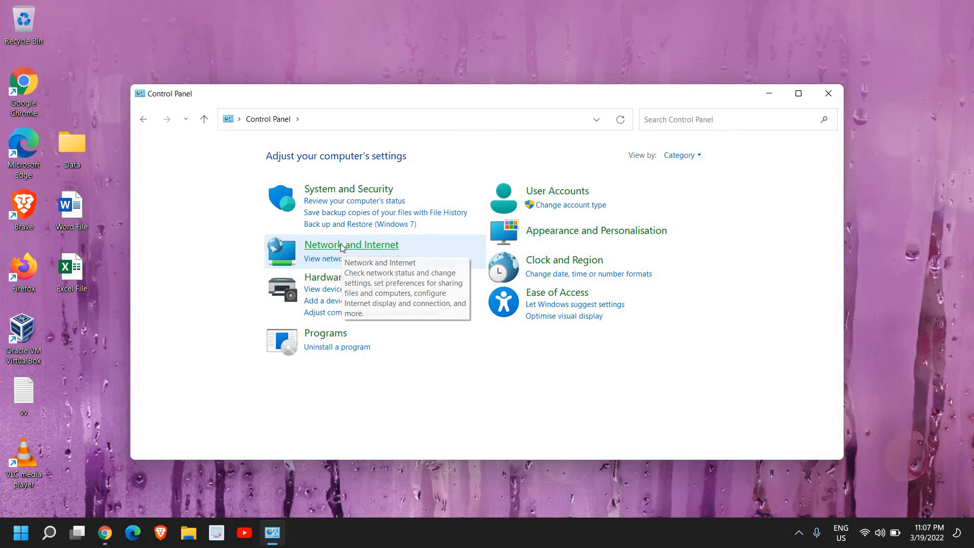
Go through Network and Internet to View network status and tasks.
{"action": "left_click", "coordinate": [350, 245]}
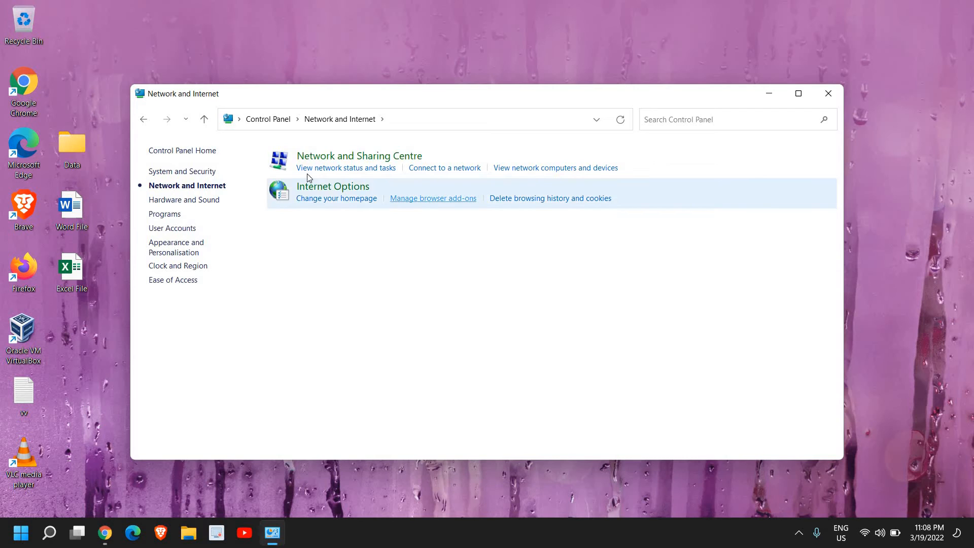
{"action": "mouse_move", "coordinate": [347, 172]}
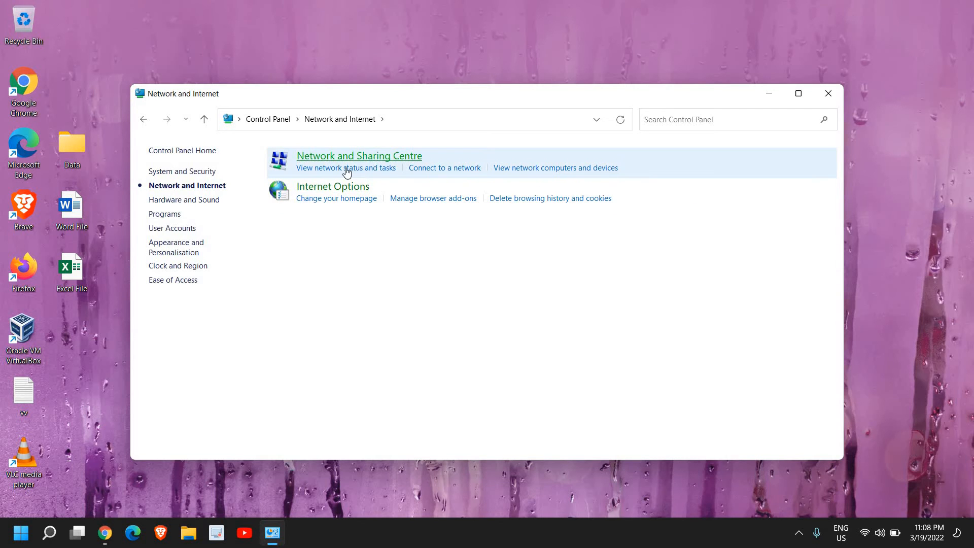
{"action": "mouse_move", "coordinate": [321, 177]}
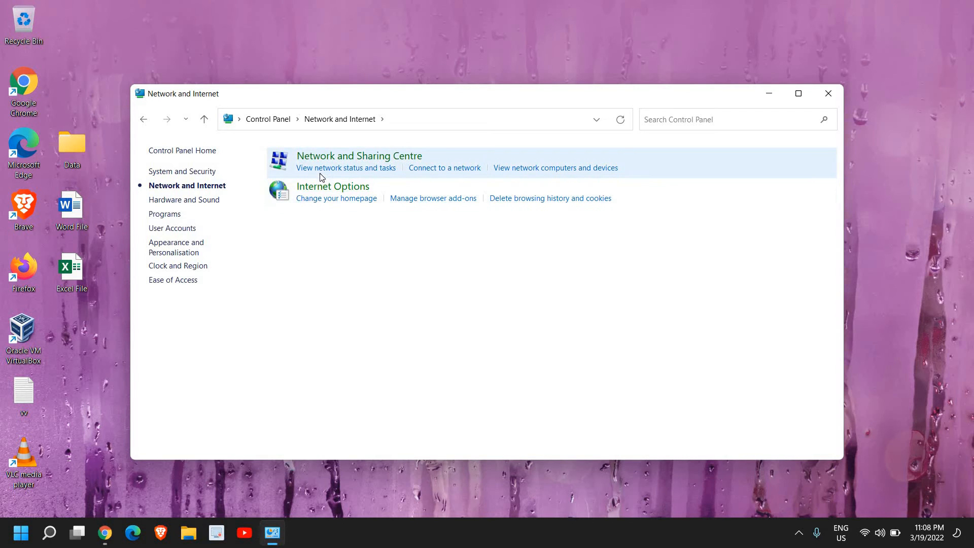
{"action": "mouse_move", "coordinate": [346, 167]}
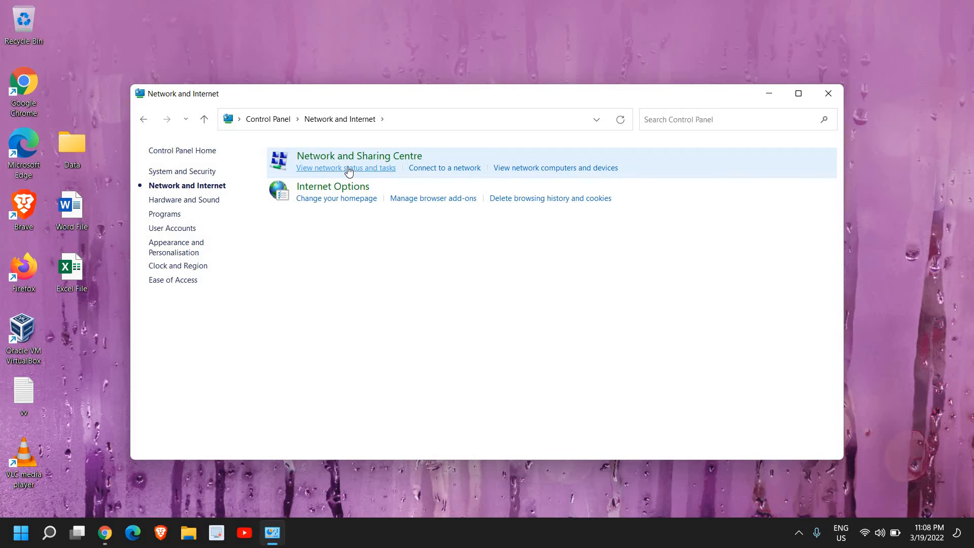
{"action": "left_click", "coordinate": [347, 167]}
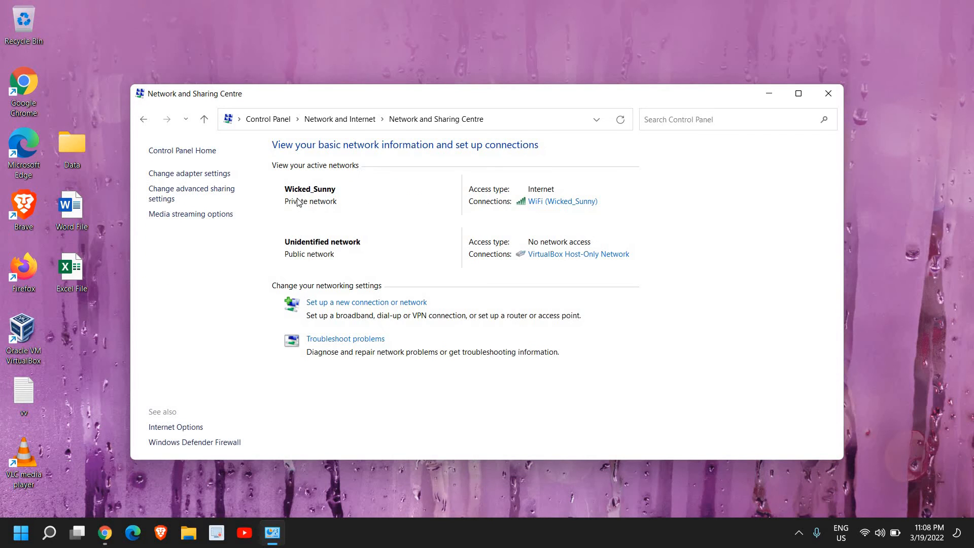
{"action": "mouse_move", "coordinate": [562, 201]}
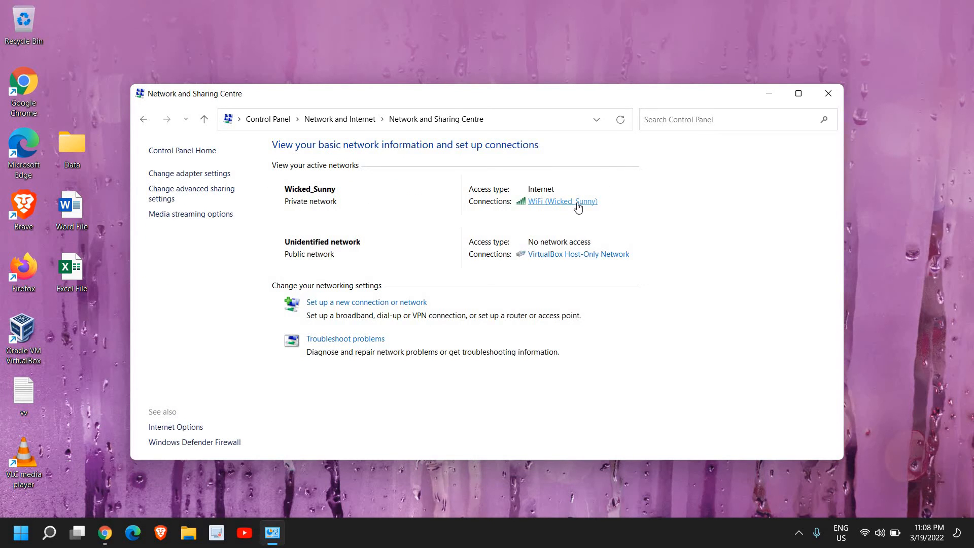
{"action": "mouse_move", "coordinate": [281, 187]}
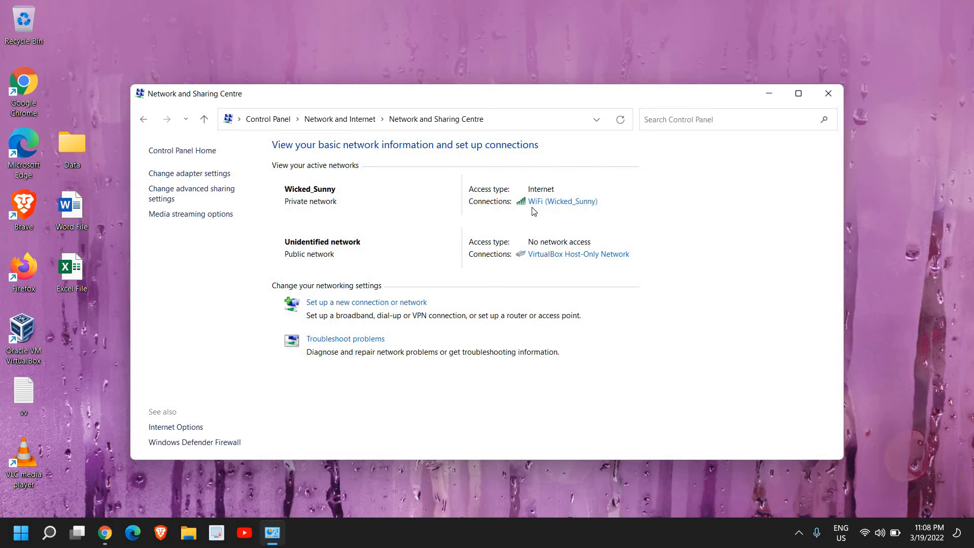
{"action": "mouse_move", "coordinate": [519, 218]}
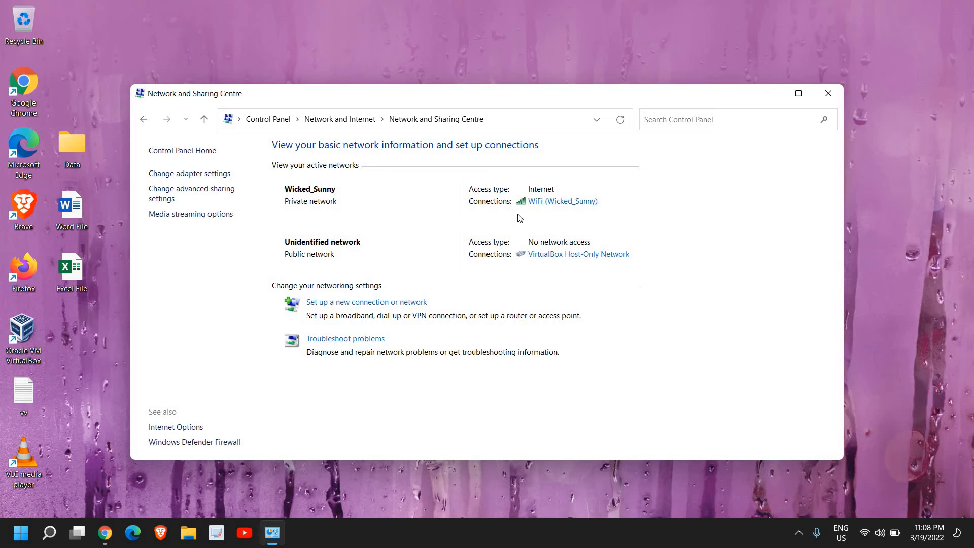
{"action": "mouse_move", "coordinate": [556, 201]}
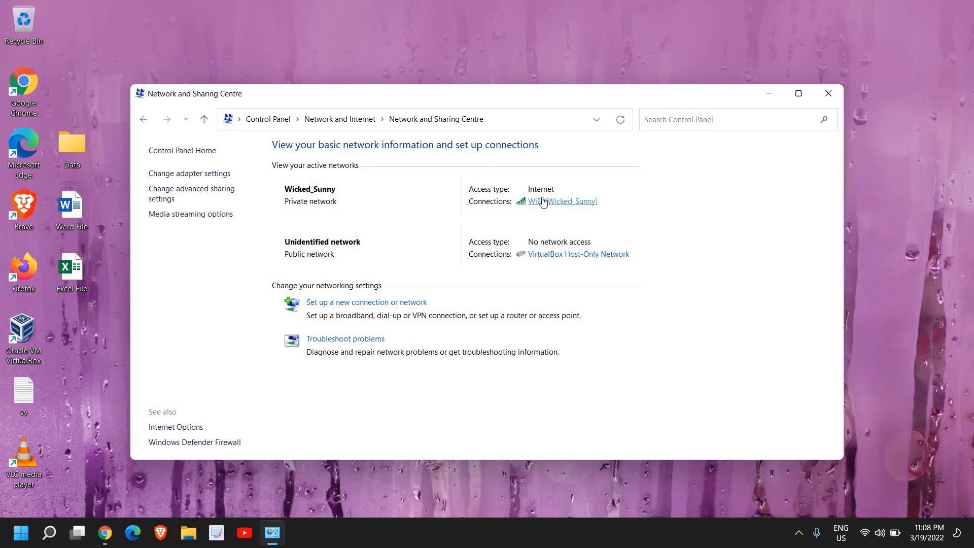
{"action": "mouse_move", "coordinate": [556, 207]}
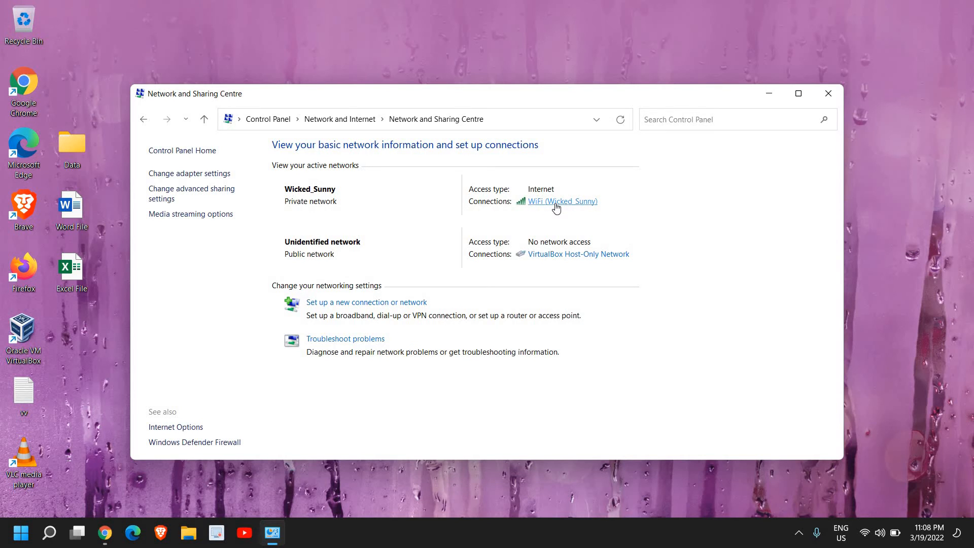
From the WiFi connection's status, bring up the WiFi adapter's Properties.
{"action": "left_click", "coordinate": [562, 201]}
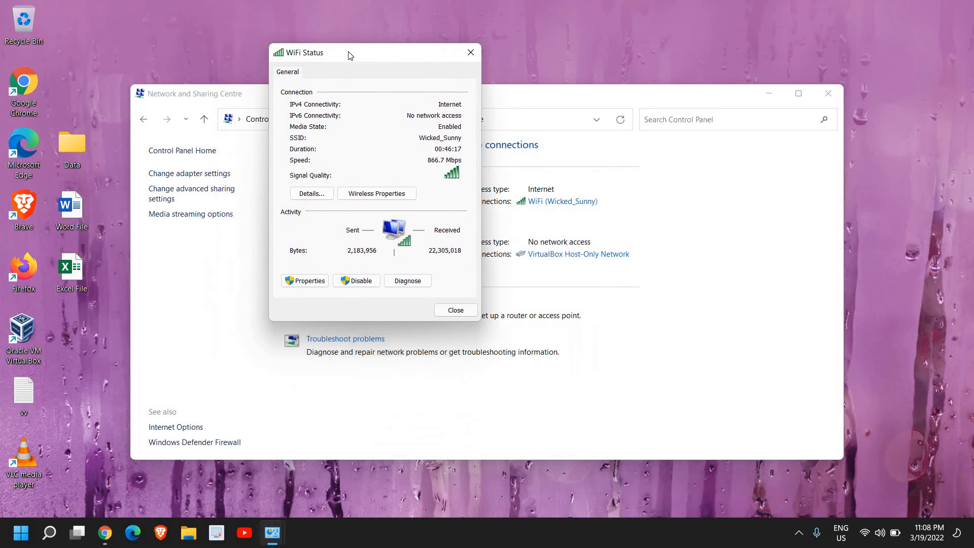
{"action": "mouse_move", "coordinate": [311, 281]}
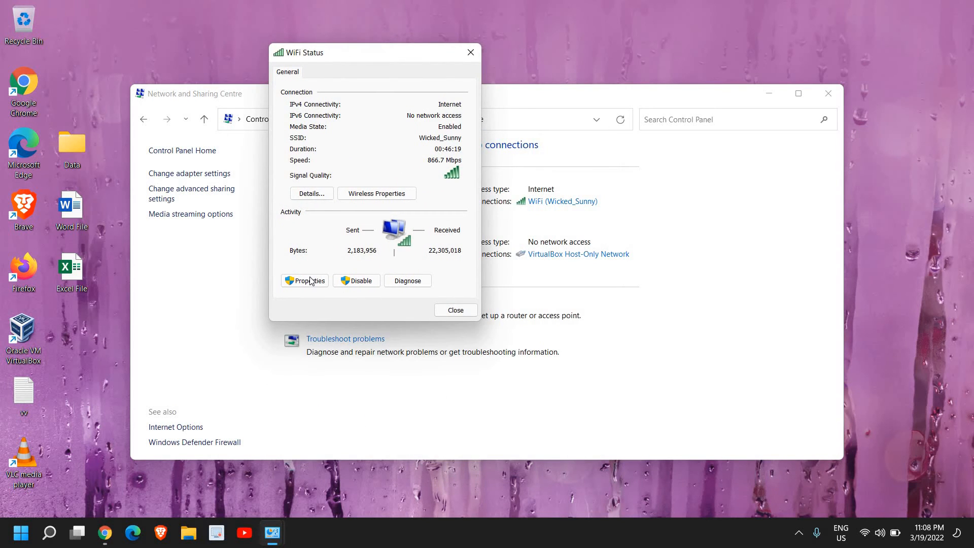
{"action": "left_click", "coordinate": [305, 280]}
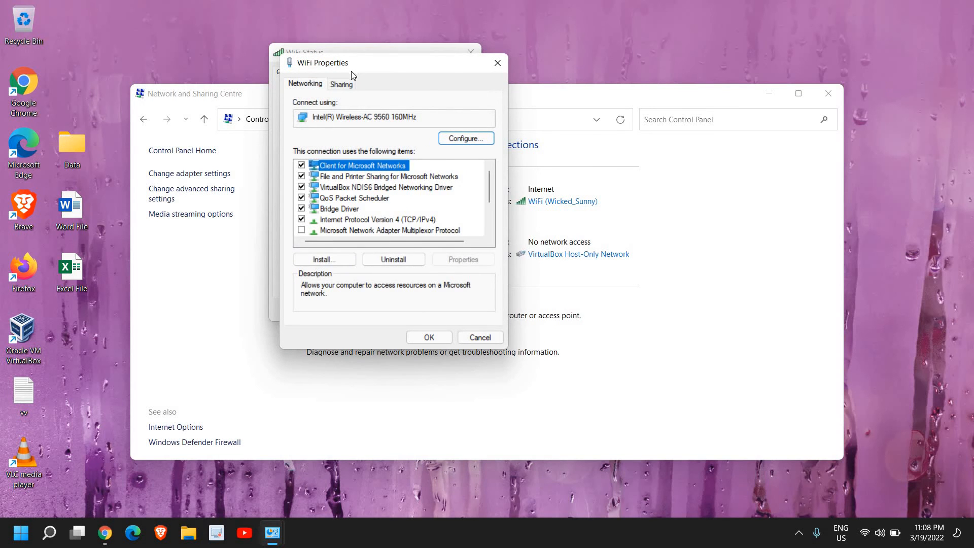
{"action": "mouse_move", "coordinate": [363, 91]}
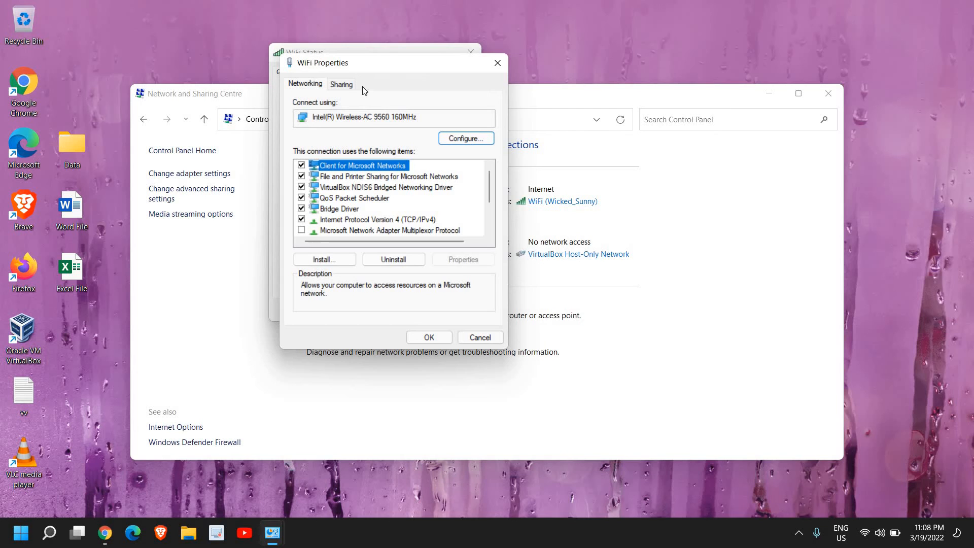
Tick Internet Protocol Version 6 (TCP/IPv6) in the items list and confirm with OK.
{"action": "scroll", "scroll_direction": "down", "scroll_amount": 3}
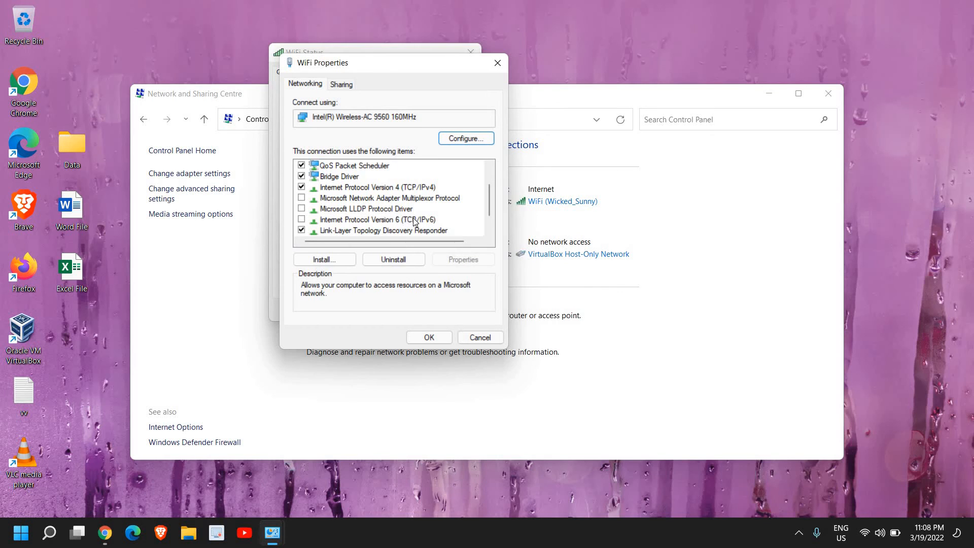
{"action": "mouse_move", "coordinate": [367, 234]}
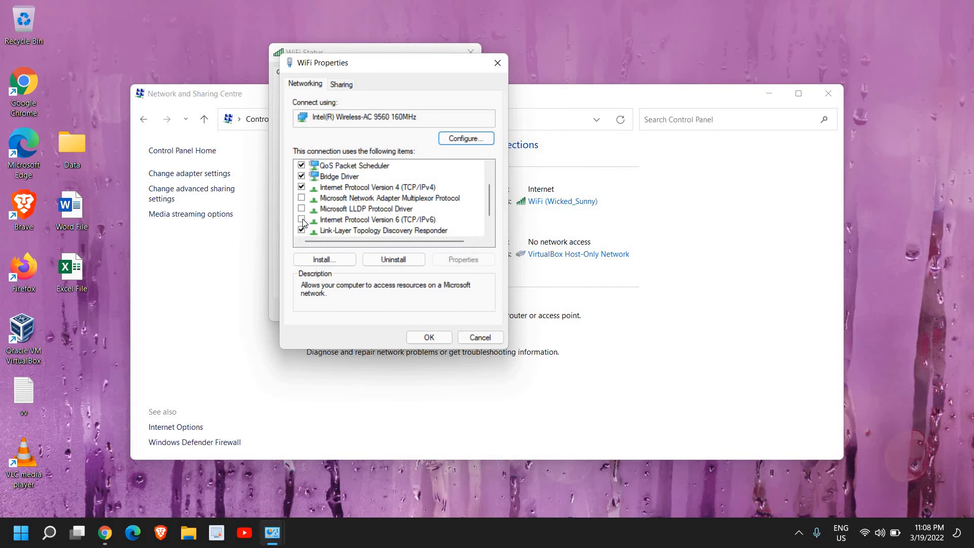
{"action": "left_click", "coordinate": [377, 219]}
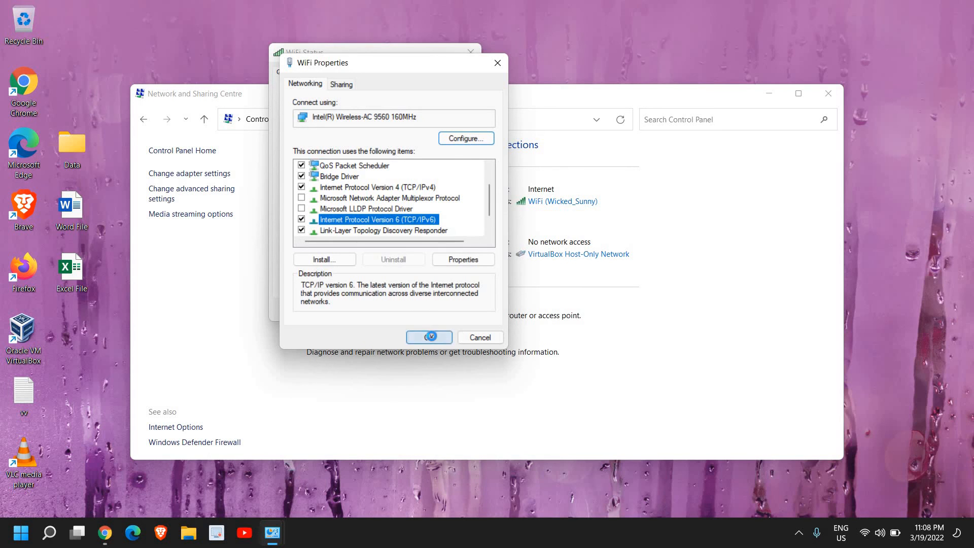
{"action": "left_click", "coordinate": [428, 337]}
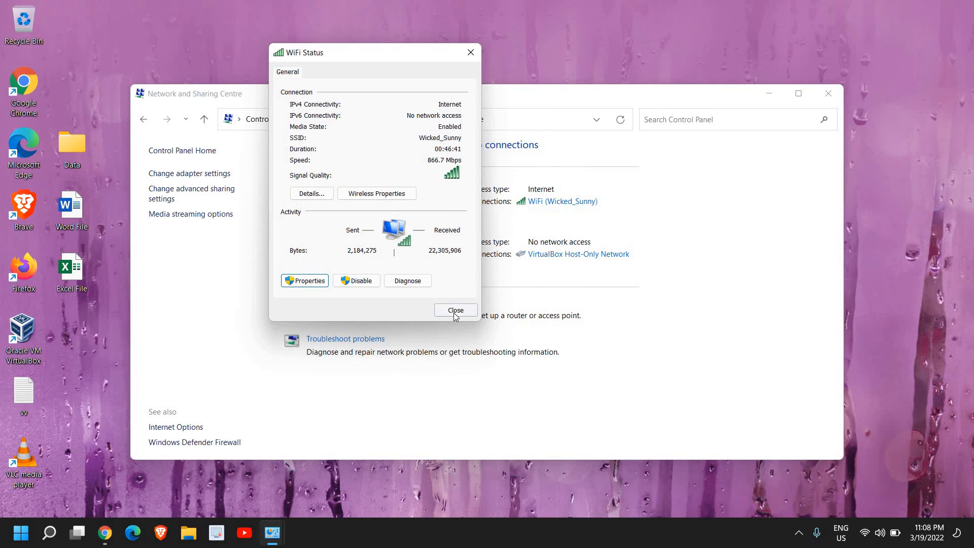
Close the WiFi Status dialog and the Network and Sharing Centre window.
{"action": "left_click", "coordinate": [456, 310]}
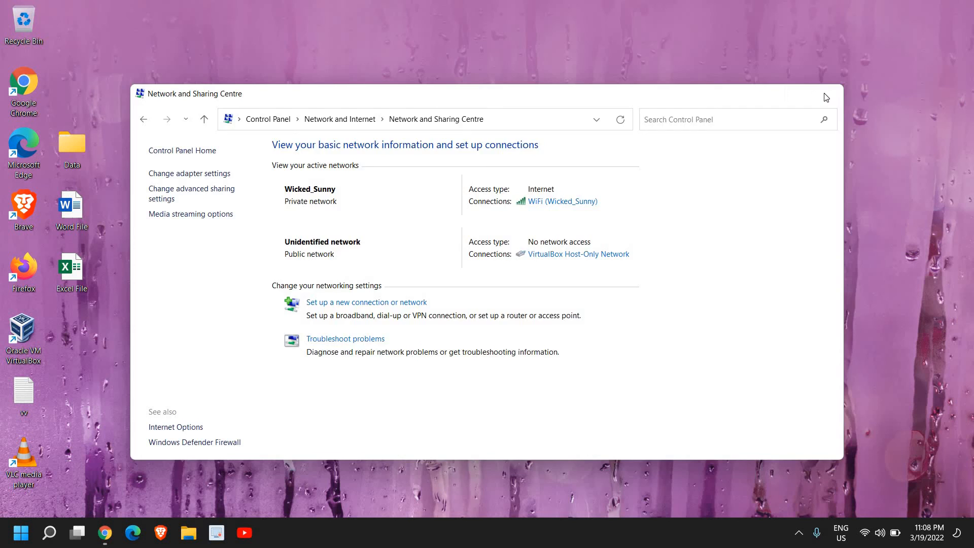
{"action": "left_click", "coordinate": [826, 98]}
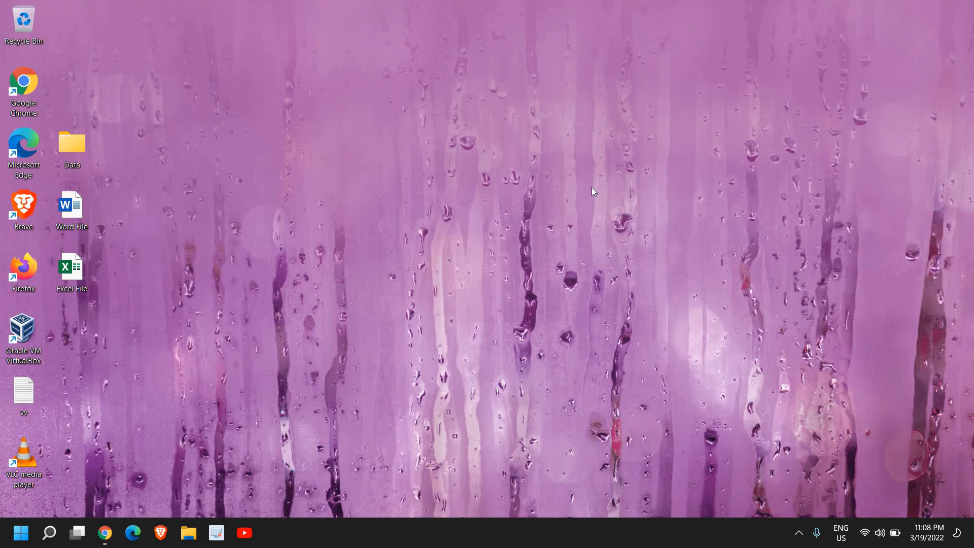